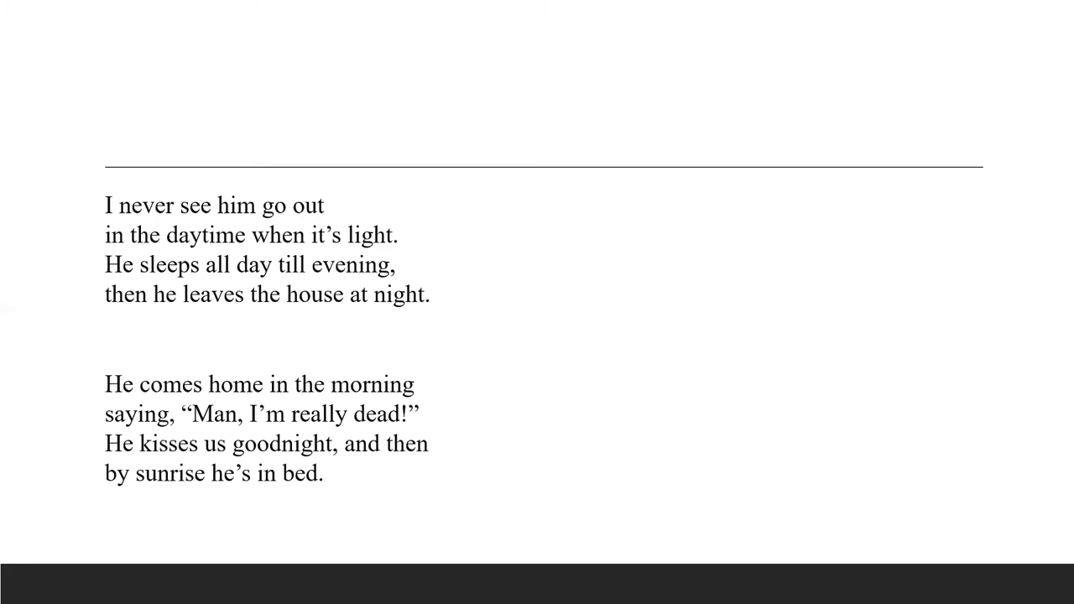
Advance to the closing stanza about the graveyard shift with its source link
key(Right)
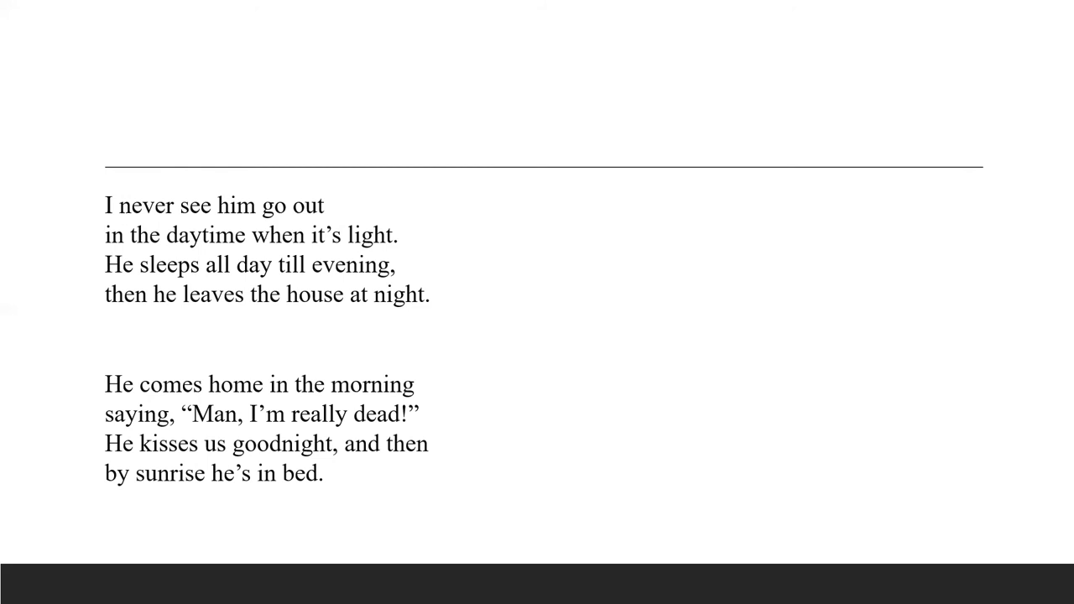
key(Right)
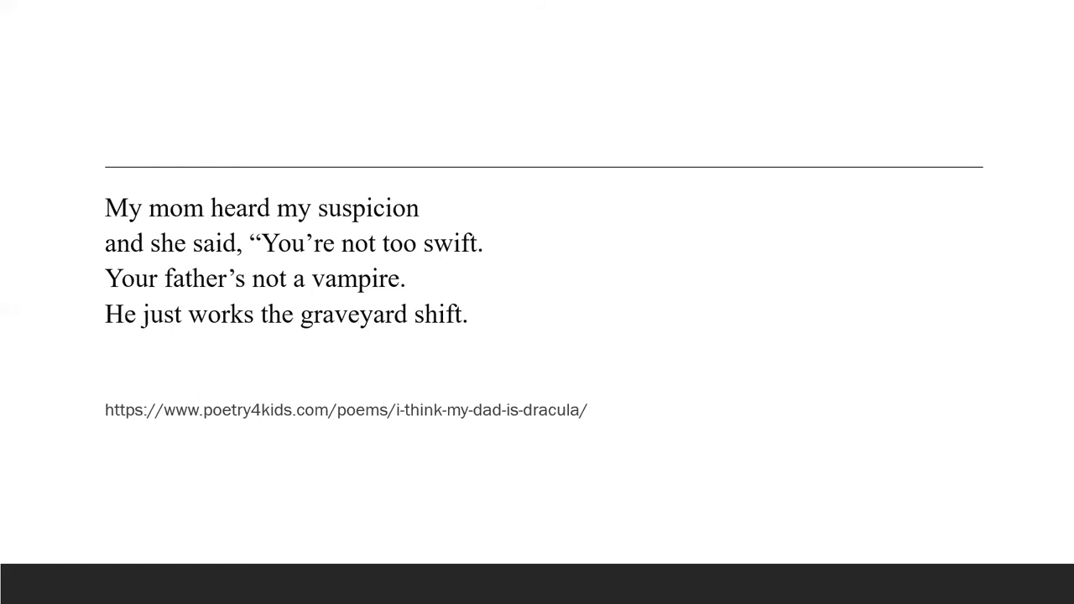